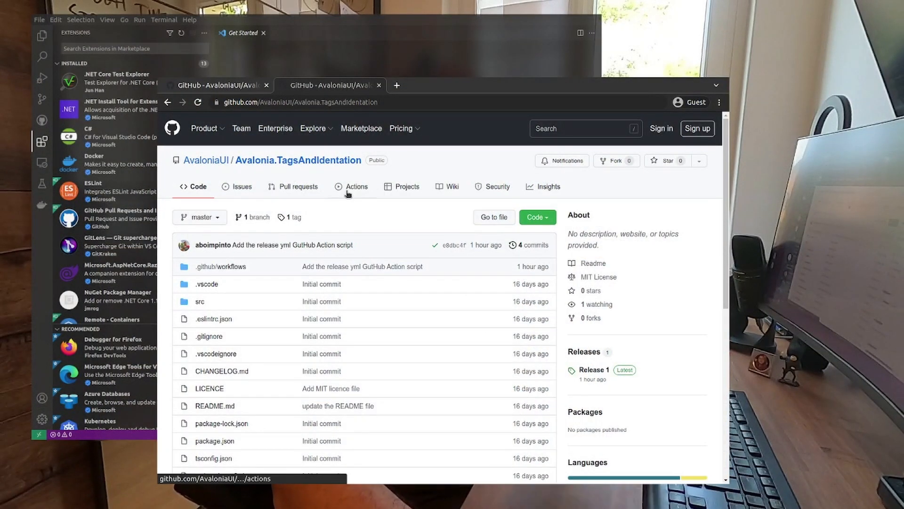
Compare the AxamlAutoCompletion and TagsAndIdentation repos, then view AxamlAutoCompletion's Release 16 assets.
{"action": "left_click", "coordinate": [313, 128]}
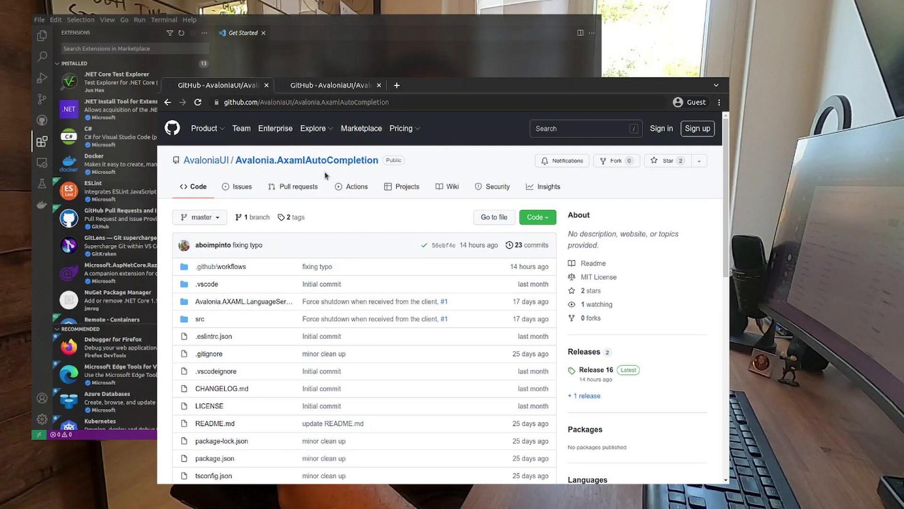
{"action": "mouse_move", "coordinate": [317, 174]}
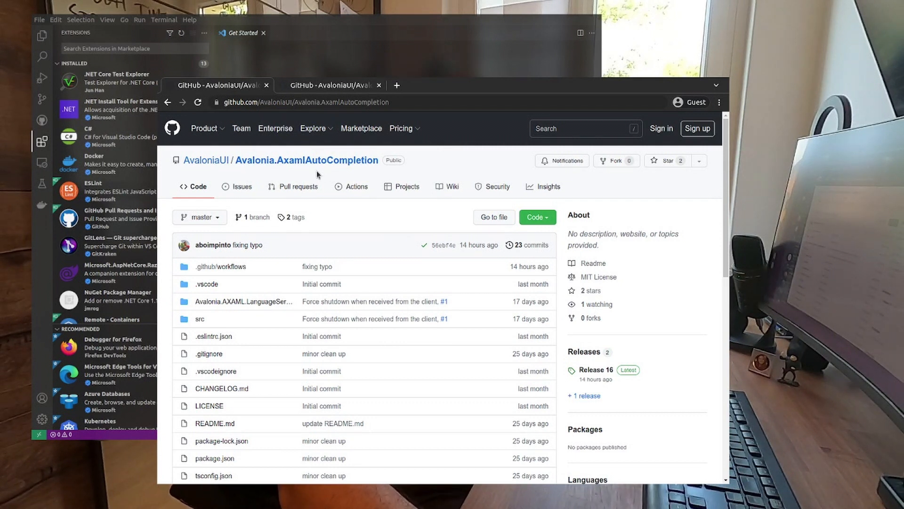
{"action": "mouse_move", "coordinate": [322, 175]}
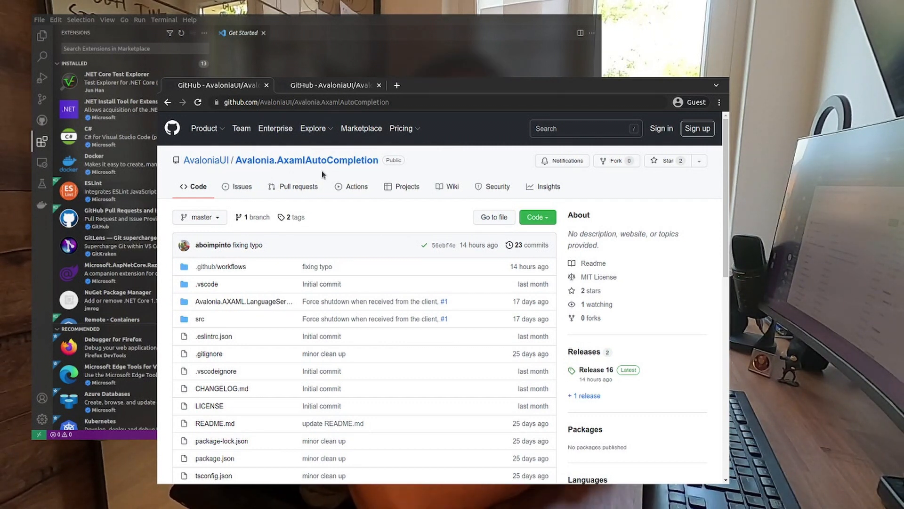
{"action": "left_click", "coordinate": [330, 85]}
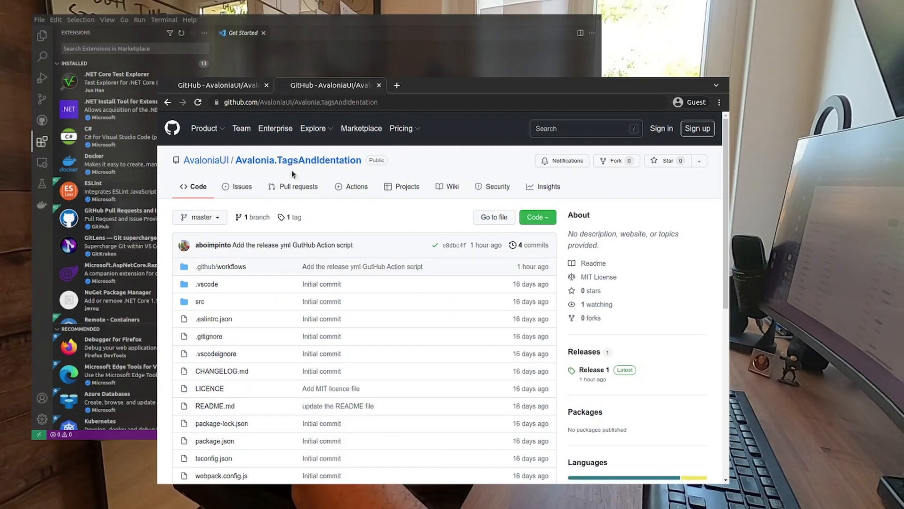
{"action": "mouse_move", "coordinate": [225, 123]}
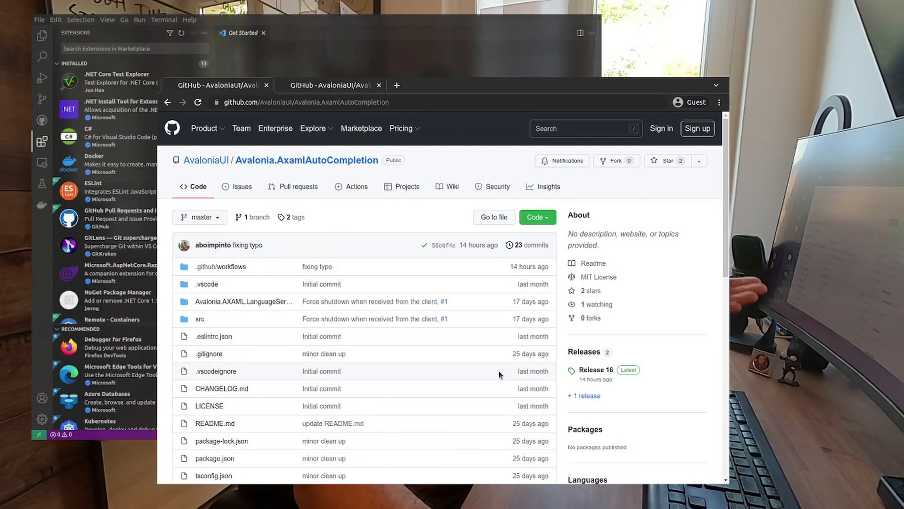
{"action": "mouse_move", "coordinate": [596, 369]}
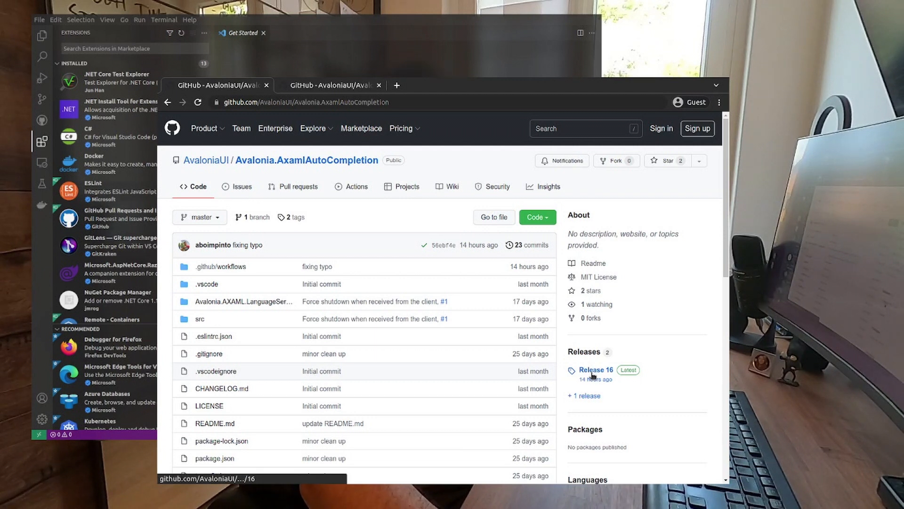
{"action": "left_click", "coordinate": [596, 370]}
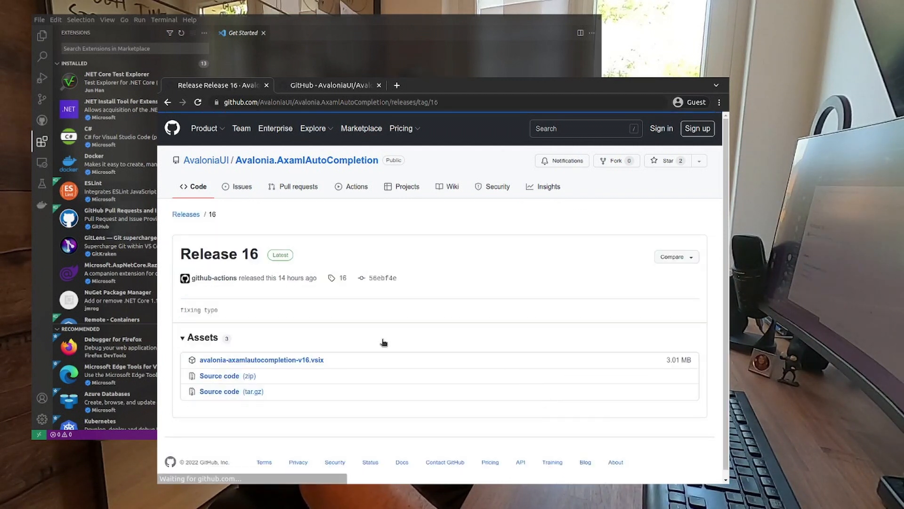
{"action": "mouse_move", "coordinate": [262, 360]}
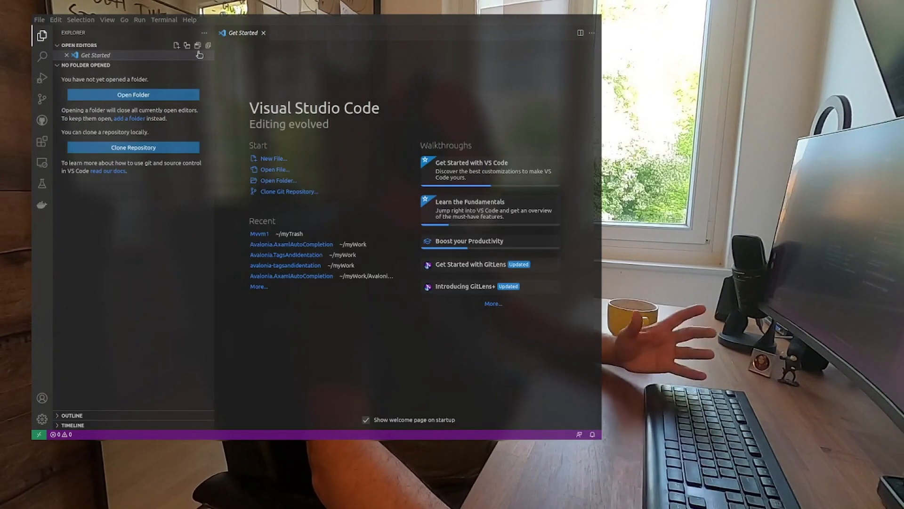
{"action": "mouse_move", "coordinate": [42, 141]}
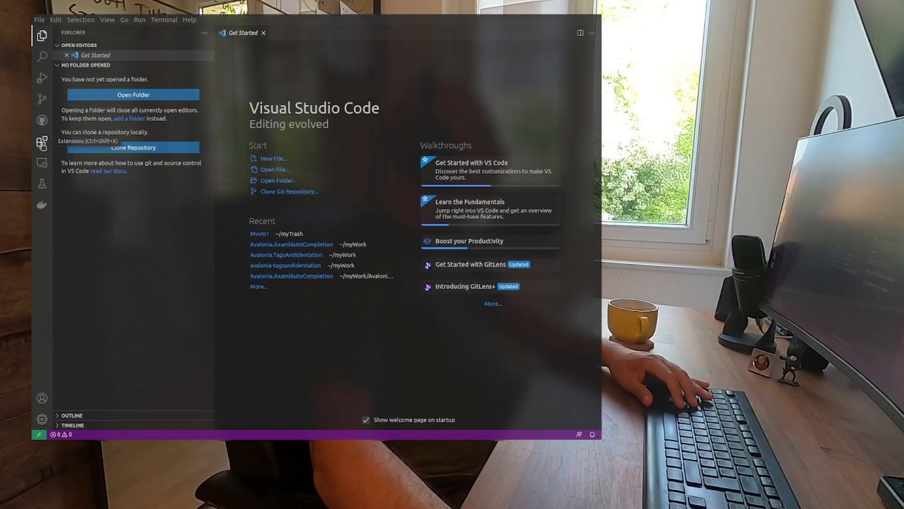
Show the Extensions view with installed and recommended extensions.
{"action": "left_click", "coordinate": [41, 140]}
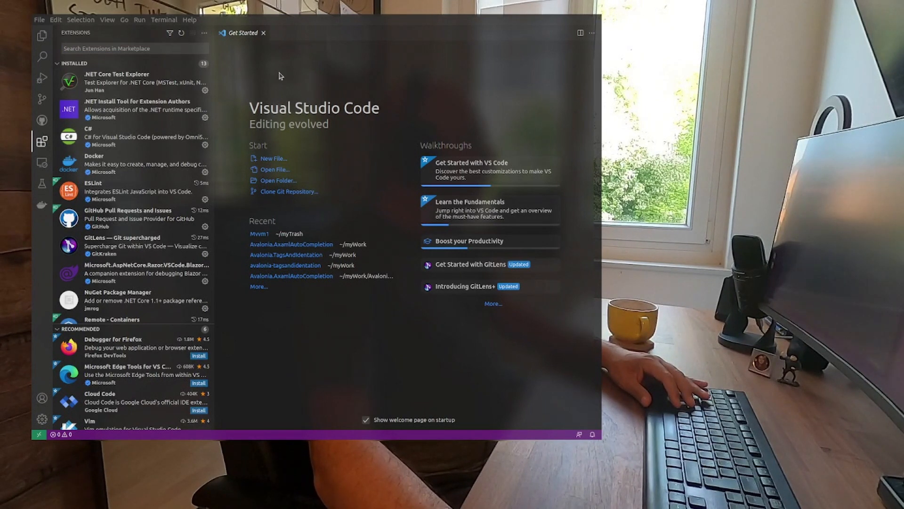
{"action": "mouse_move", "coordinate": [252, 95]}
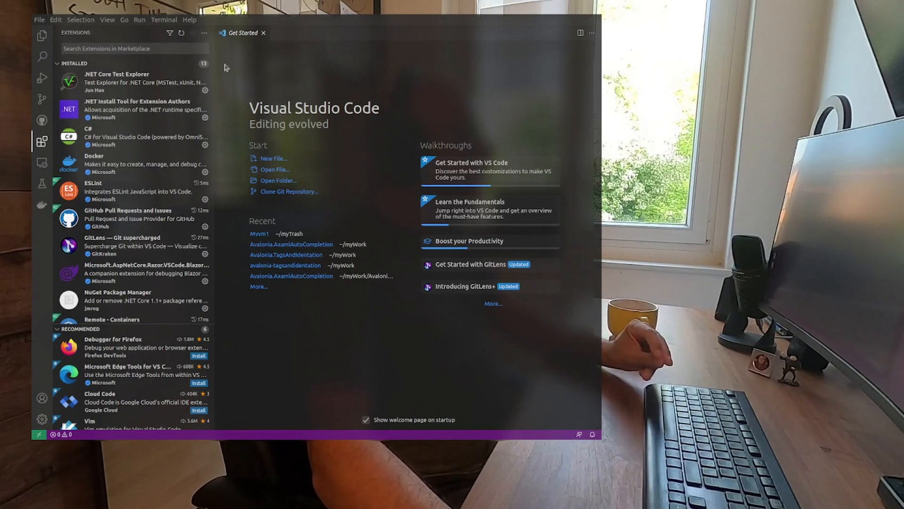
{"action": "mouse_move", "coordinate": [229, 74]}
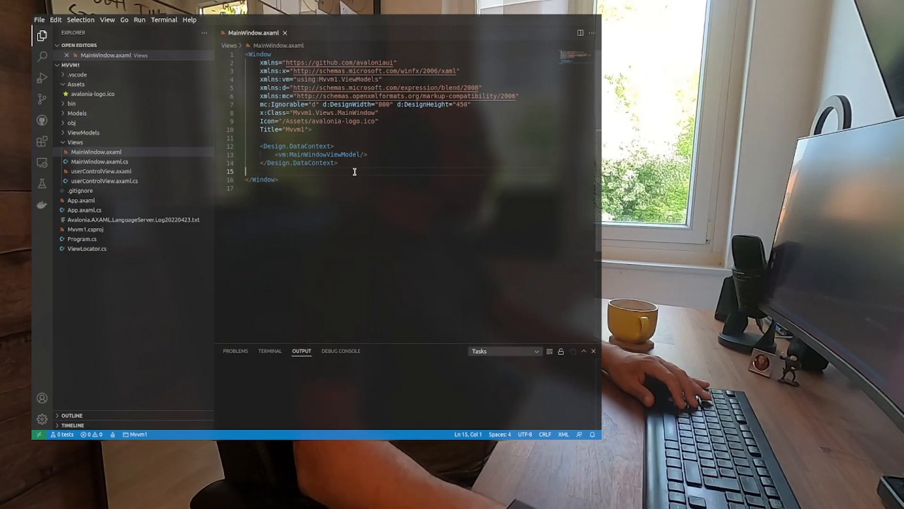
Type a StackPanel containing TextBlock, Rectangle and ItemsControl in MainWindow.axaml, then save.
{"action": "type", "text": "<StackPanel>"}
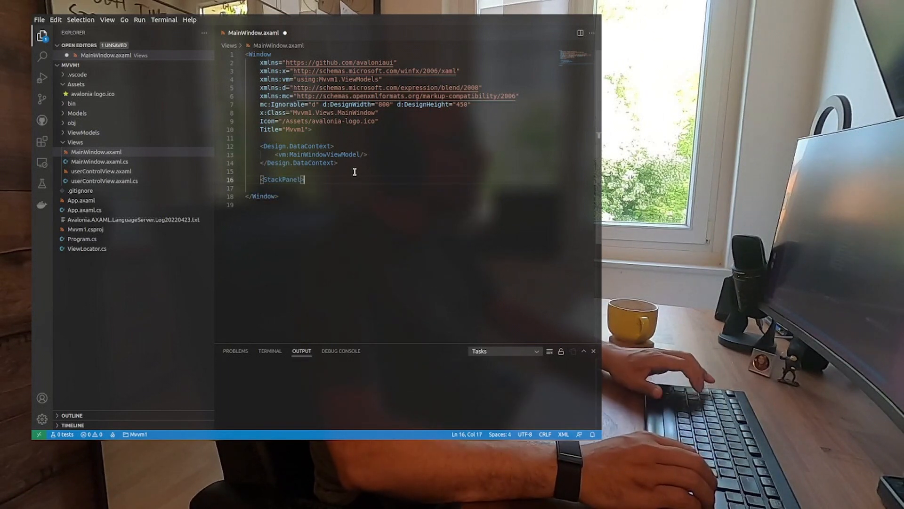
{"action": "type", "text": "</StackPanel>"}
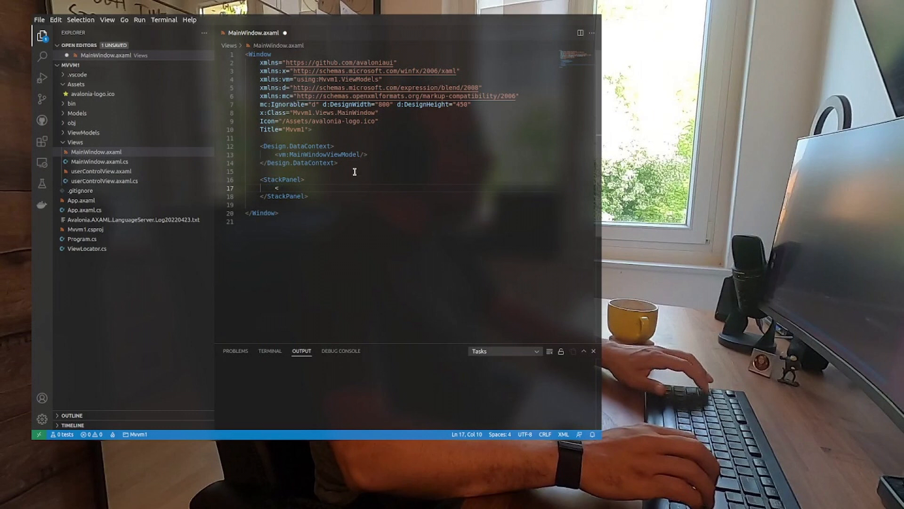
{"action": "type", "text": "TextBlock />"}
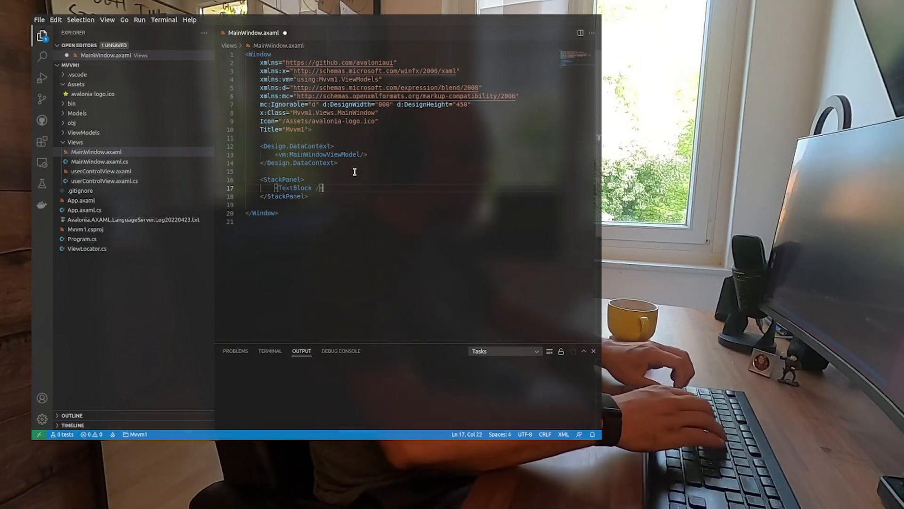
{"action": "type", "text": "Re"}
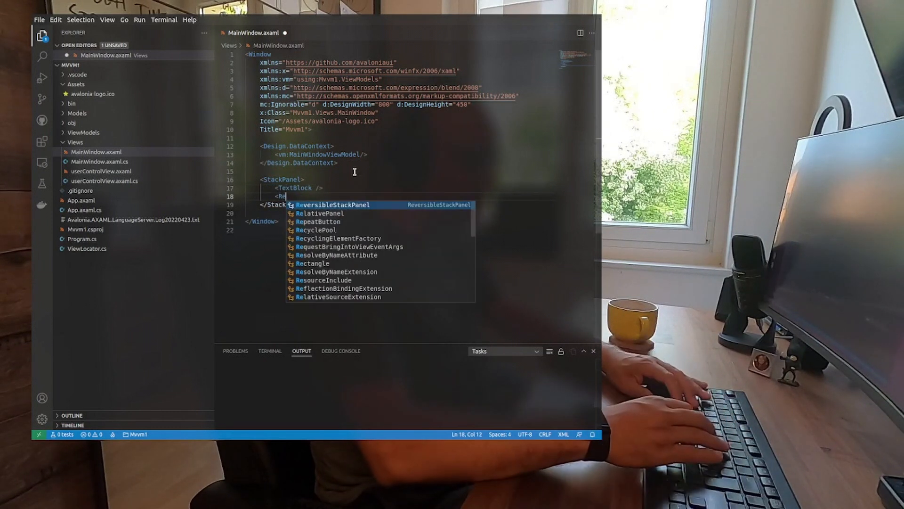
{"action": "type", "text": "ctangle"}
{"action": "type", "text": "<ItemsControl"}
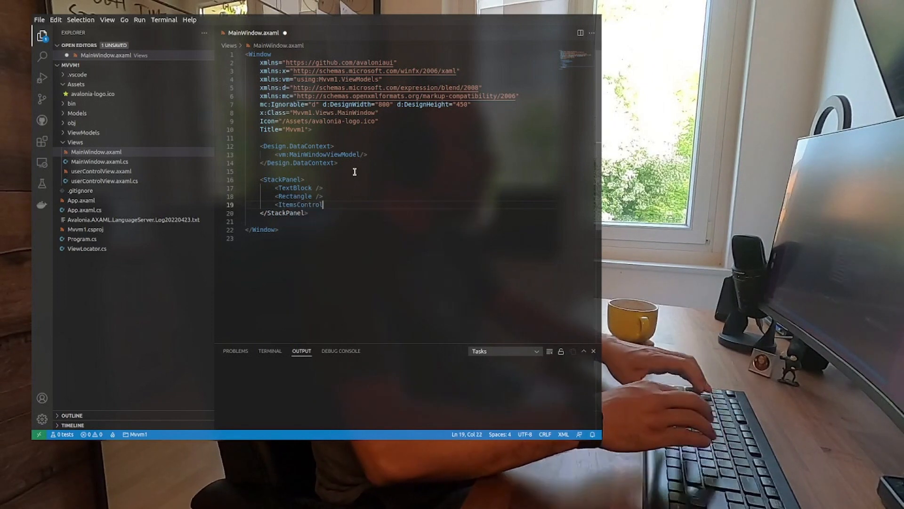
{"action": "type", "text": "/>"}
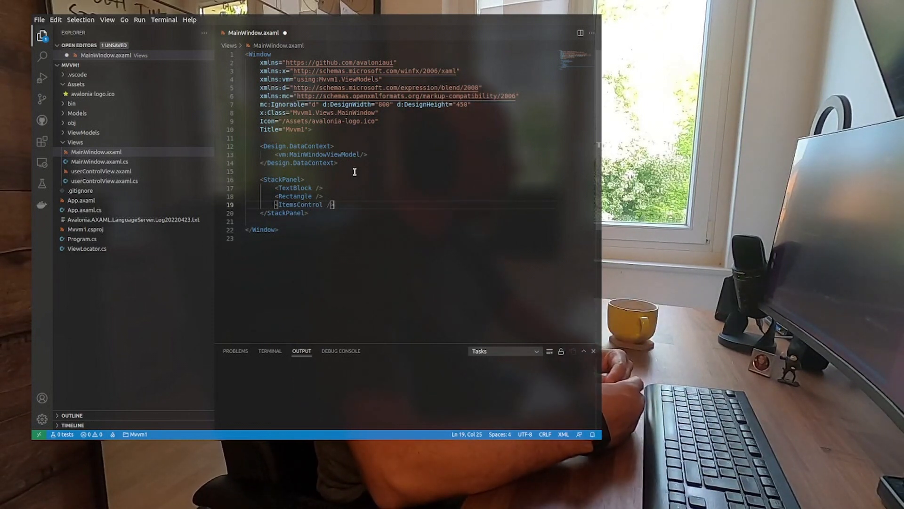
{"action": "key", "text": "ctrl+s"}
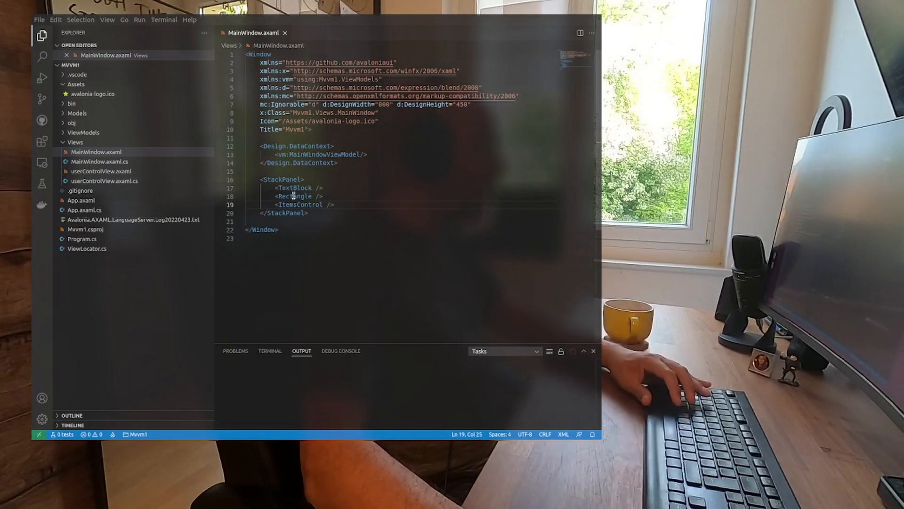
Reopen the Extensions view to confirm Avalonia.AxamlAutoCompletion is installed.
{"action": "left_click", "coordinate": [41, 141]}
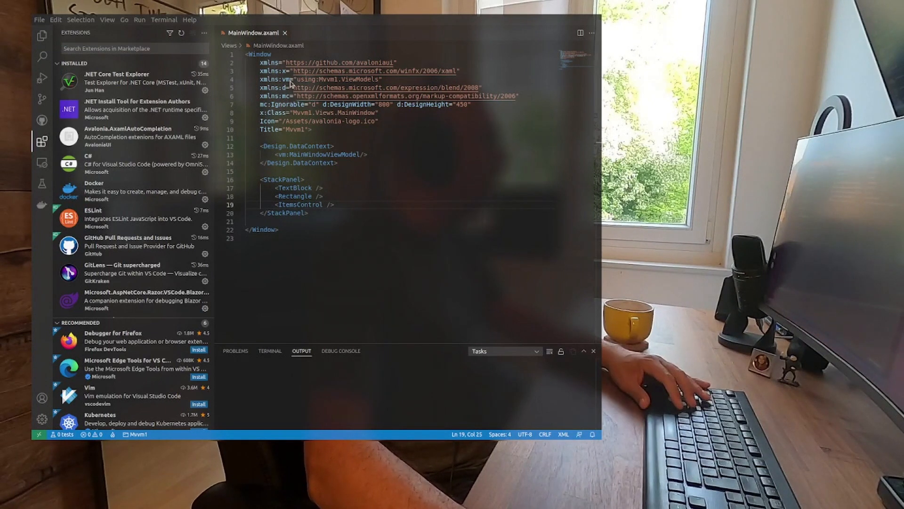
{"action": "mouse_move", "coordinate": [565, 25]}
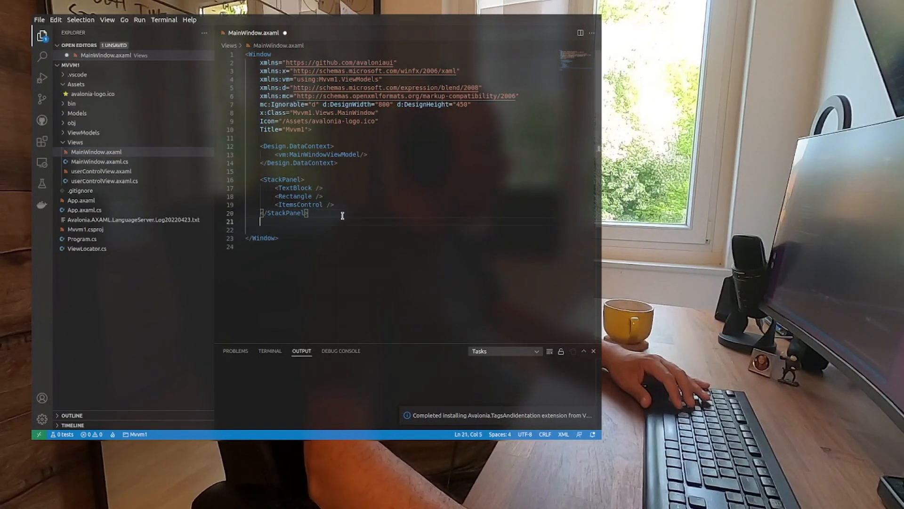
Type two TextBlocks below the StackPanel, one auto-closed with '/>' and one with '</TextBlock>'.
{"action": "type", "text": "<Te"}
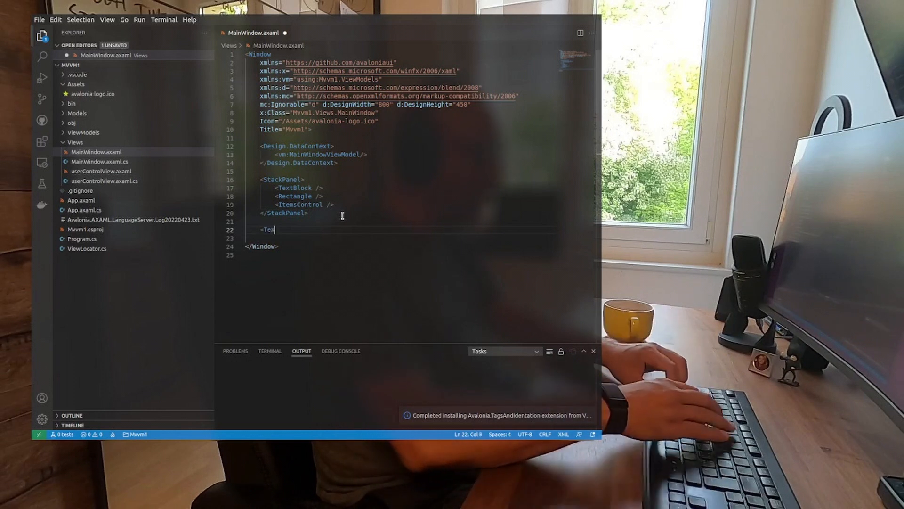
{"action": "type", "text": "xtBlock />"}
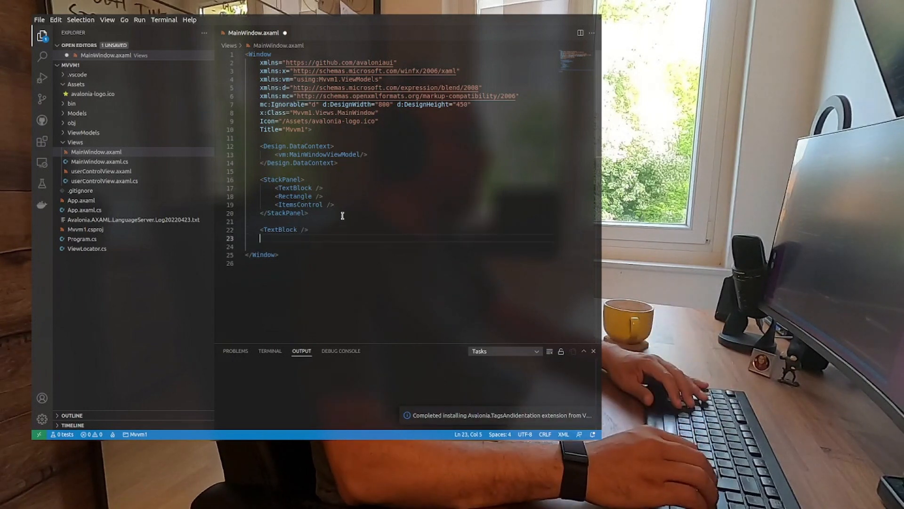
{"action": "type", "text": "<"}
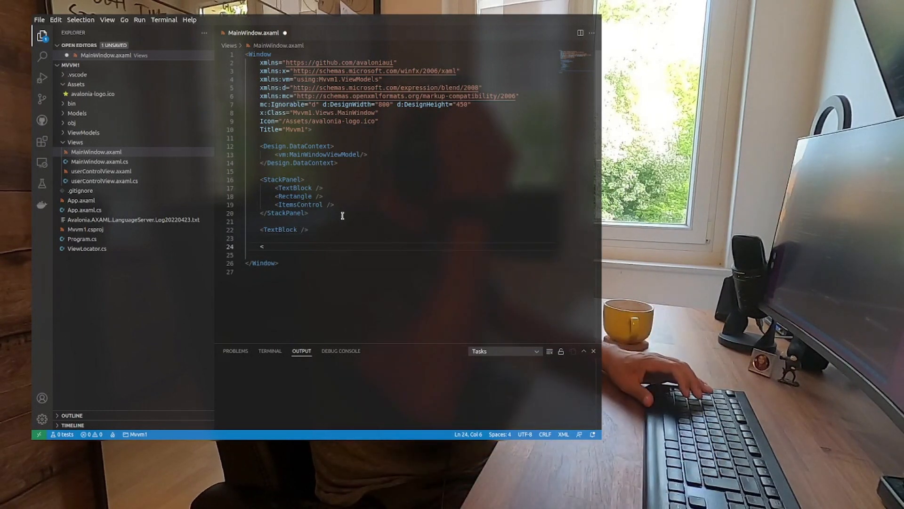
{"action": "type", "text": "TextBlock"}
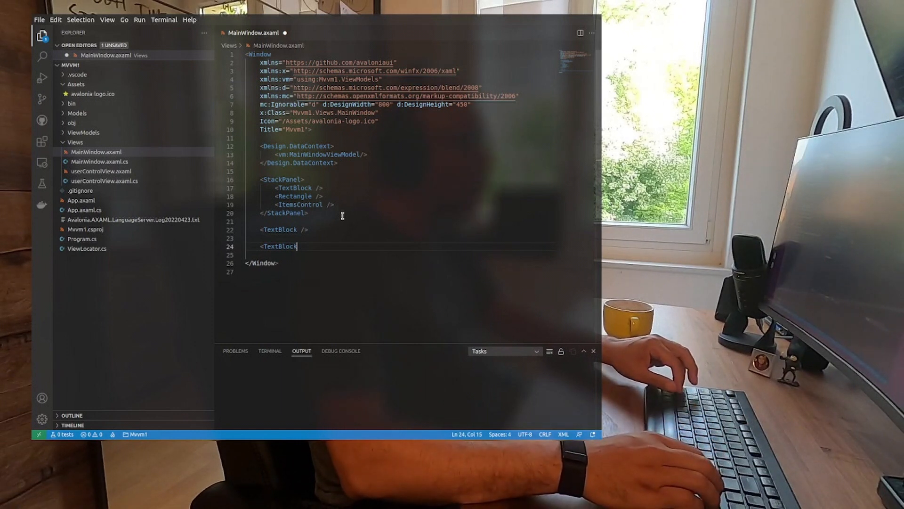
{"action": "type", "text": "></TextBlock>"}
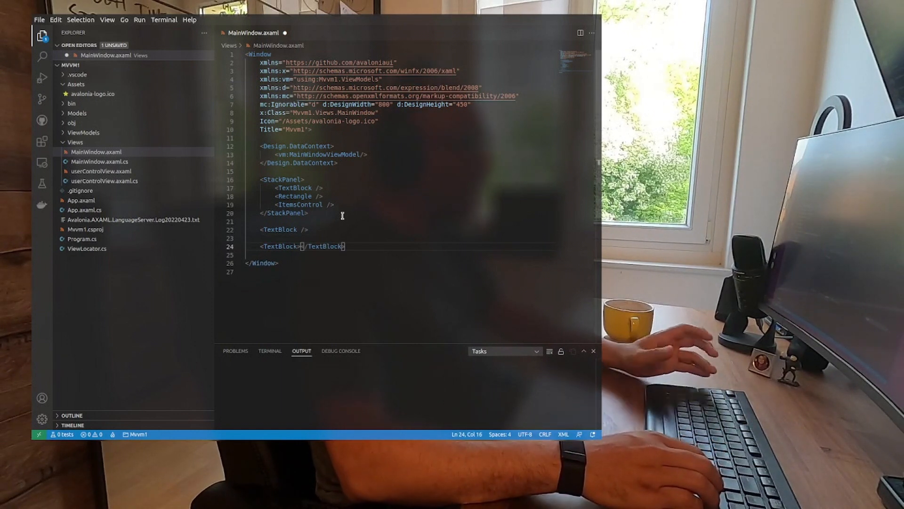